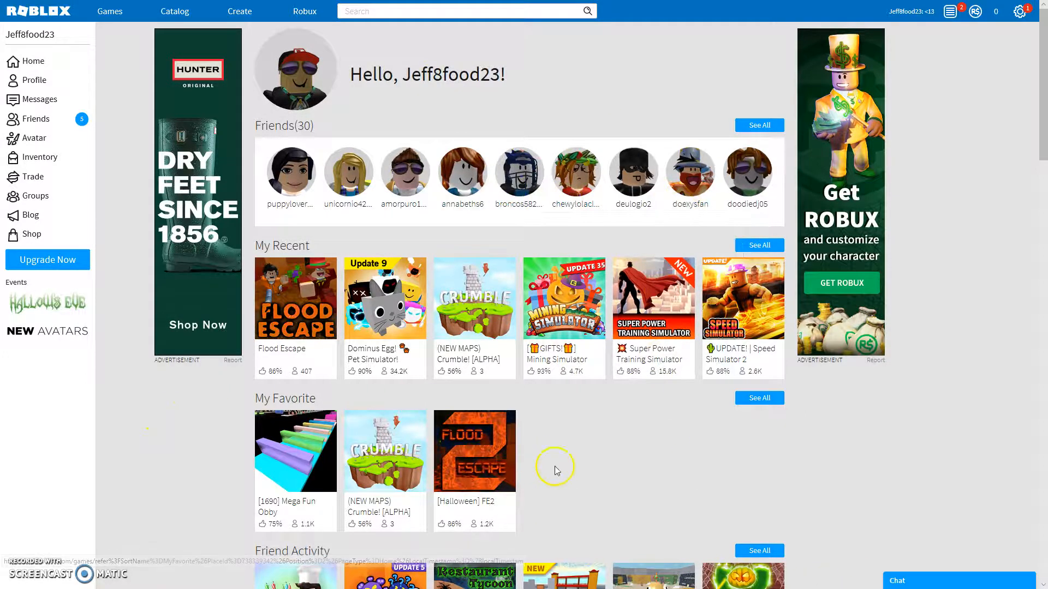
Search for 'hello' in Players, then bring the search suggestions back up for 'he'.
{"action": "scroll", "scroll_direction": "down", "scroll_amount": 3}
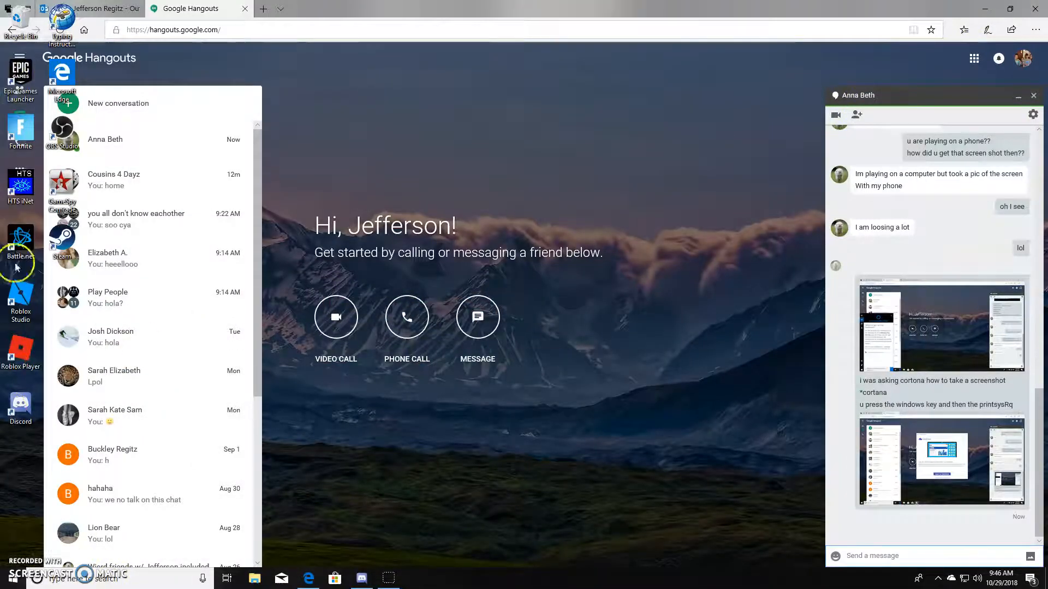
{"action": "mouse_move", "coordinate": [160, 423]}
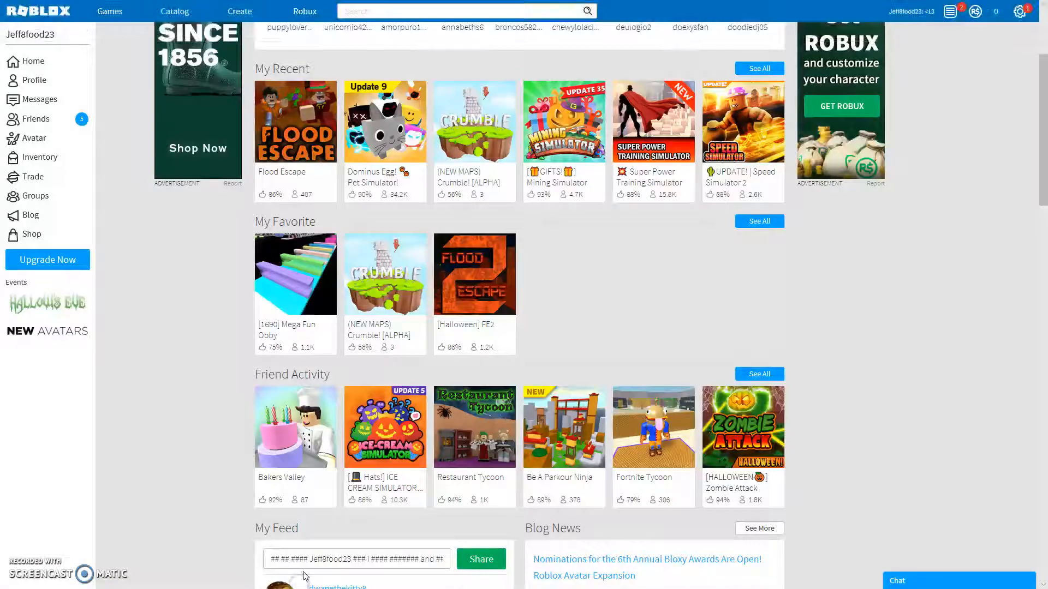
{"action": "scroll", "scroll_direction": "up", "scroll_amount": 3}
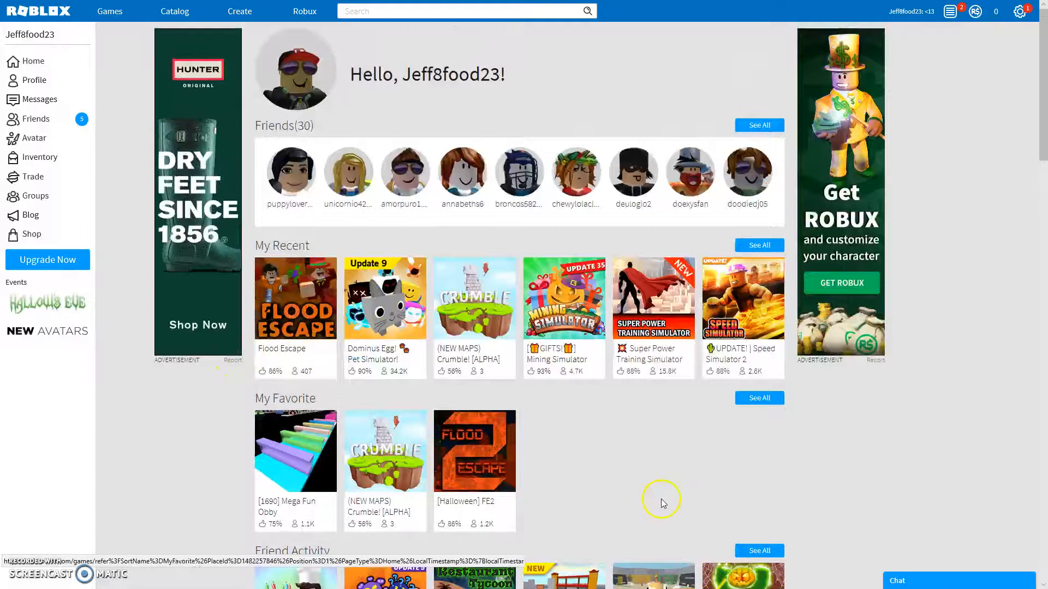
{"action": "mouse_move", "coordinate": [230, 295]}
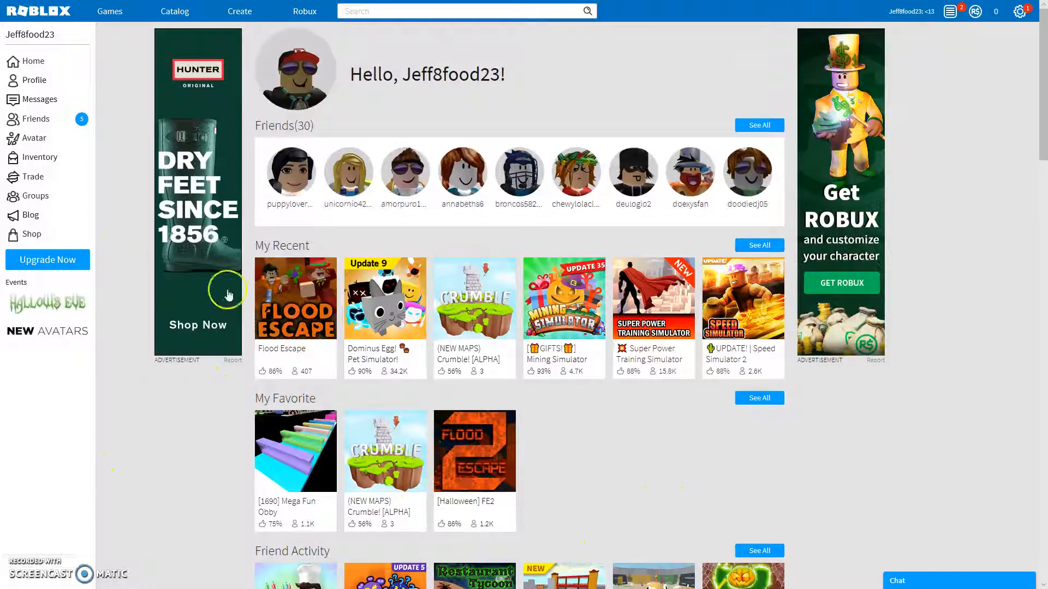
{"action": "mouse_move", "coordinate": [240, 361]}
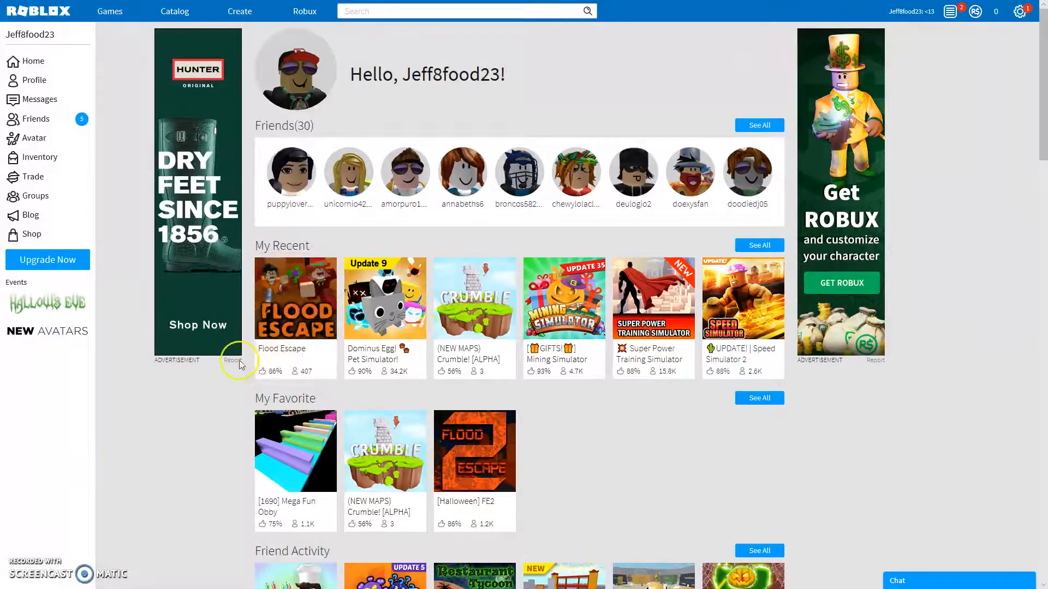
{"action": "left_click", "coordinate": [426, 11]}
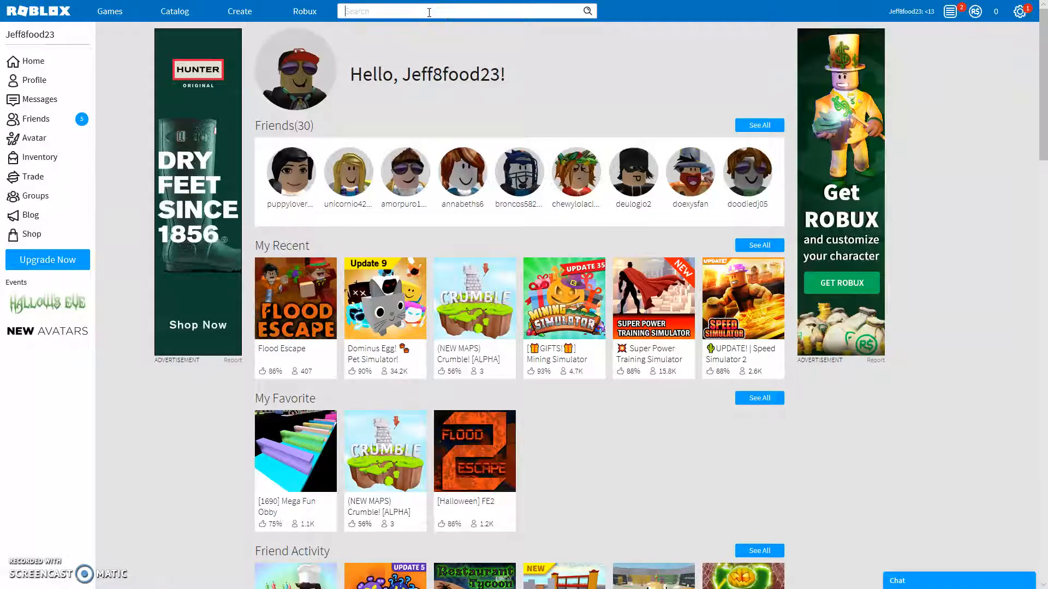
{"action": "type", "text": "hello"}
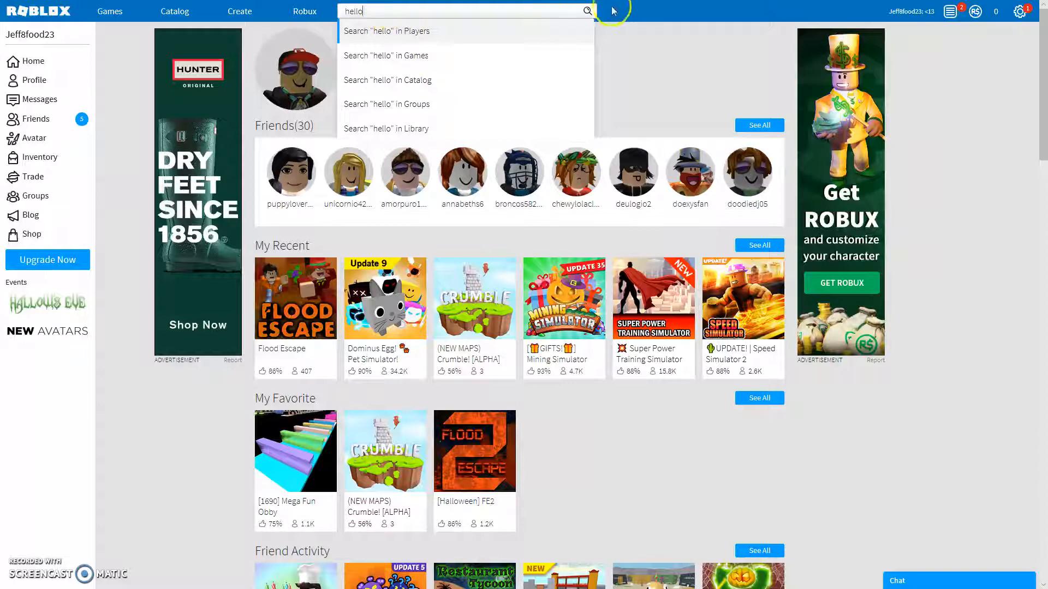
{"action": "left_click", "coordinate": [391, 31]}
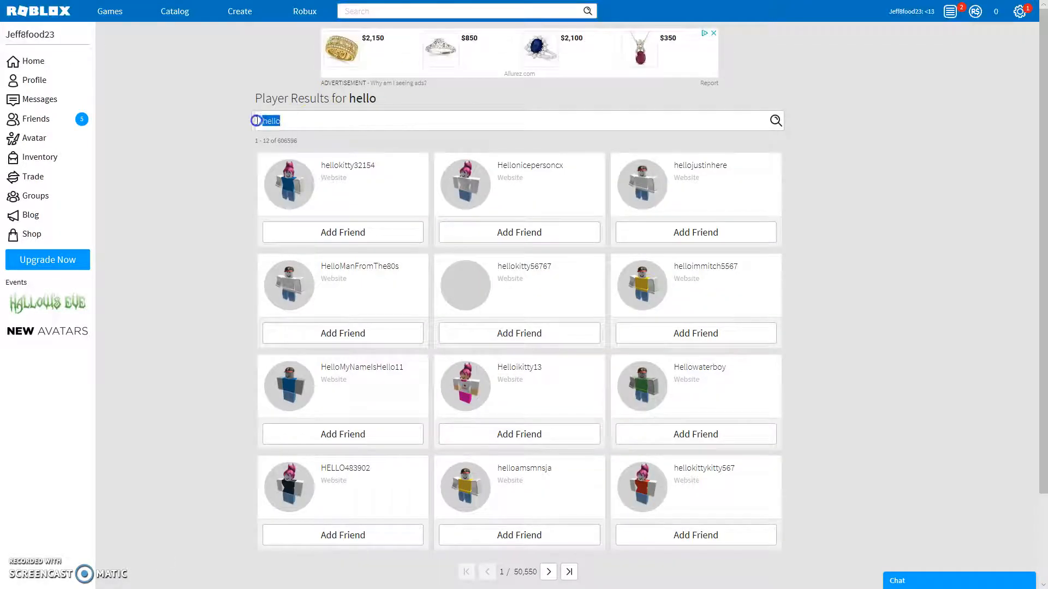
{"action": "type", "text": "hello"}
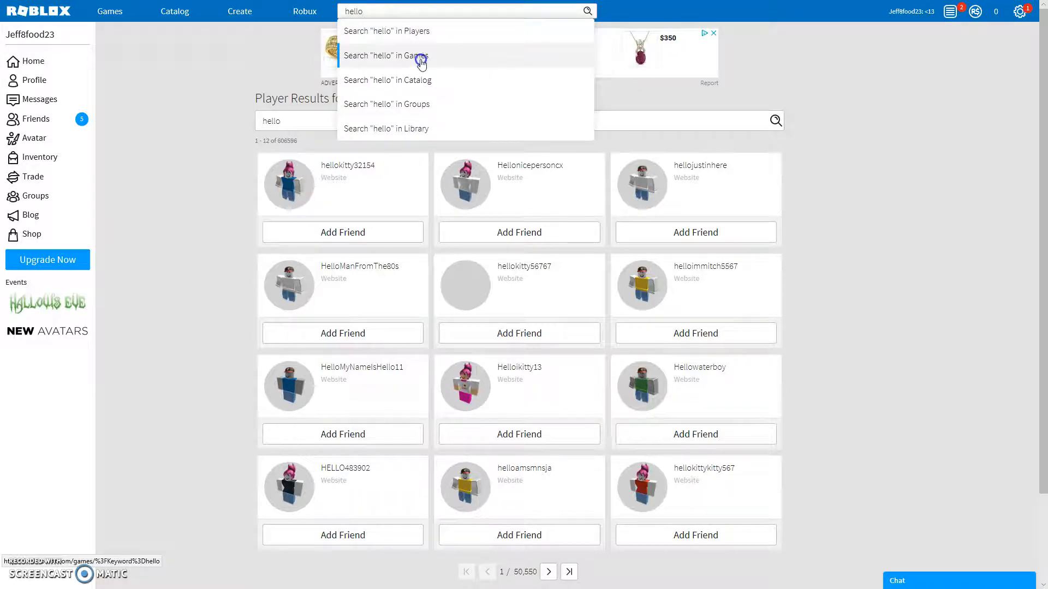
Switch the 'hello' search to Games, browse the results, and return Home.
{"action": "left_click", "coordinate": [400, 57]}
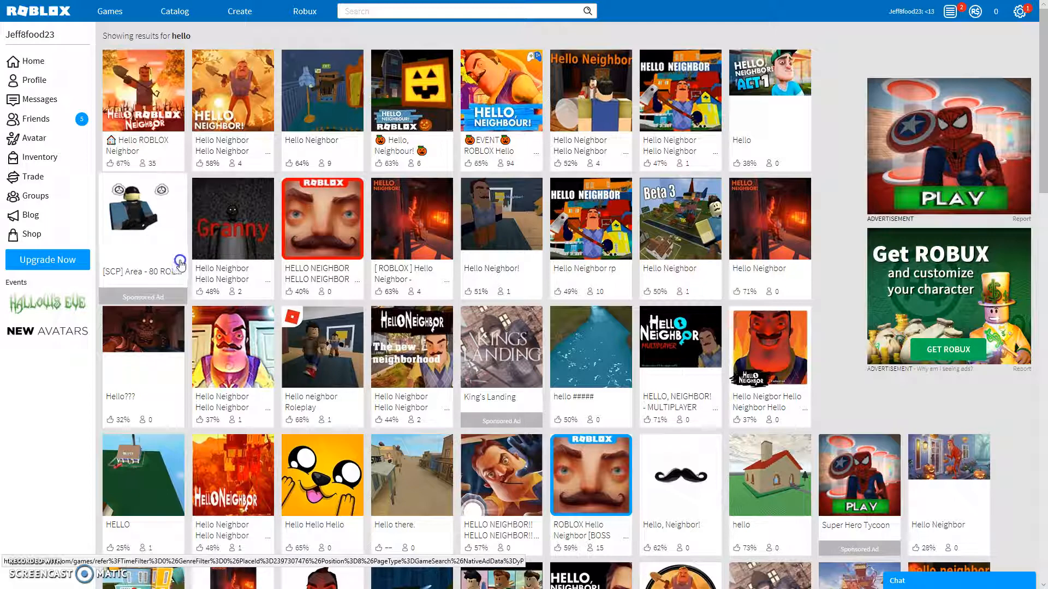
{"action": "scroll", "scroll_direction": "down", "scroll_amount": 3}
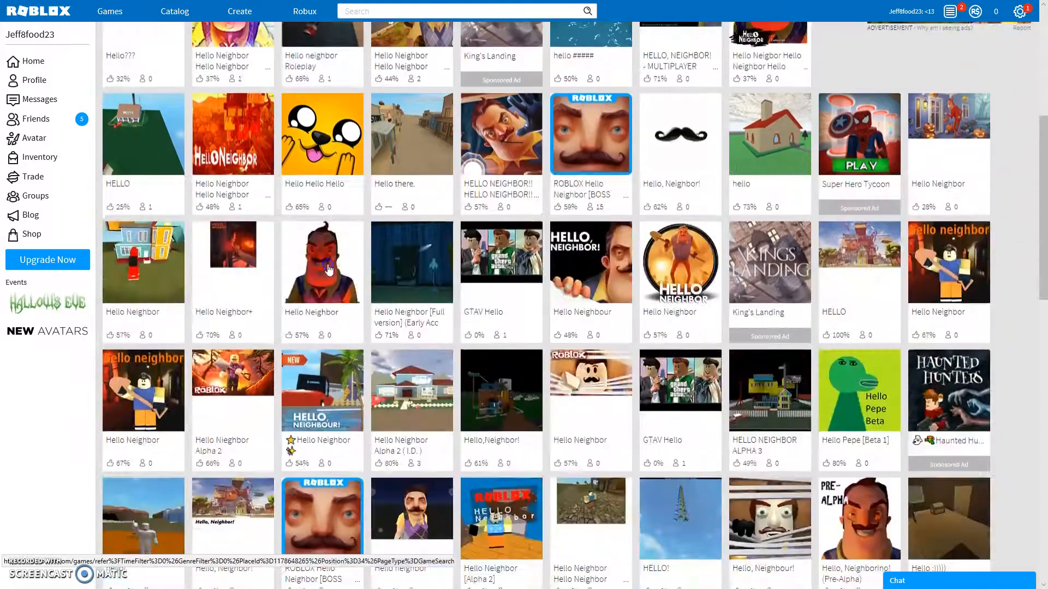
{"action": "scroll", "scroll_direction": "down", "scroll_amount": 3}
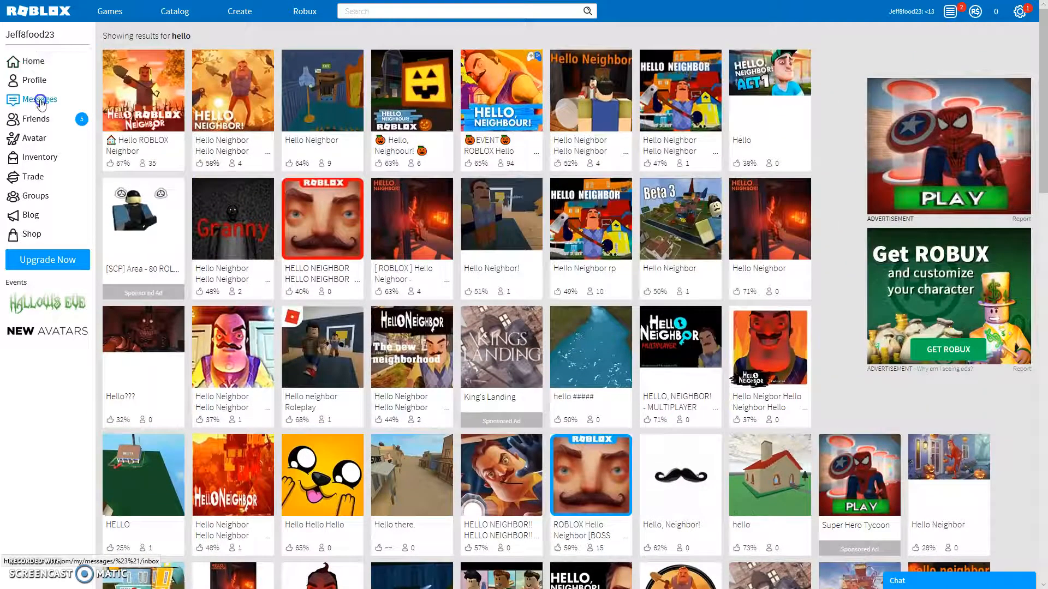
{"action": "left_click", "coordinate": [33, 61]}
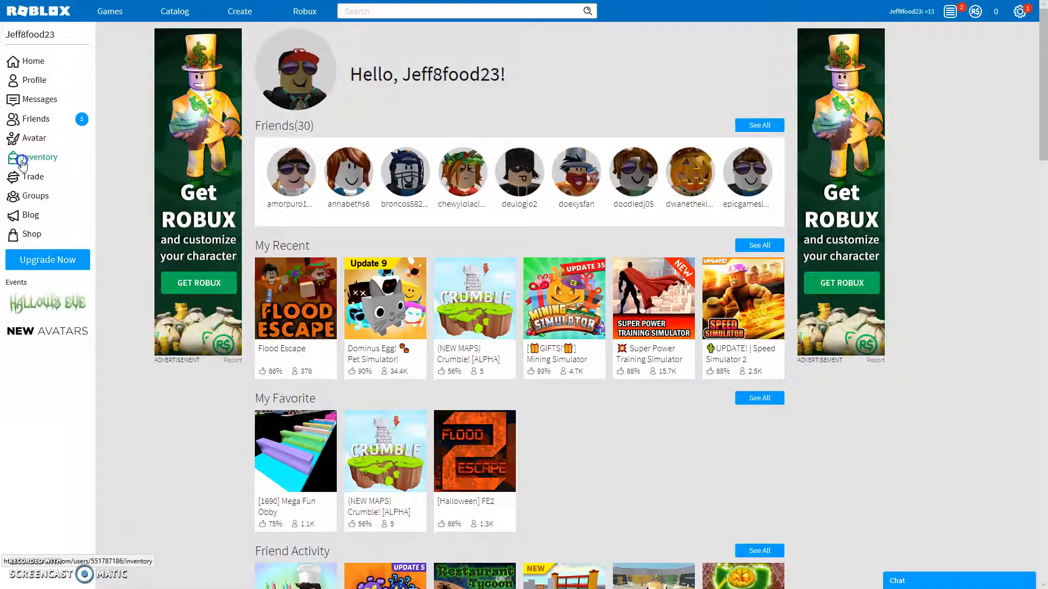
View the Inventory's hat accessories, then the notifications panel.
{"action": "left_click", "coordinate": [40, 157]}
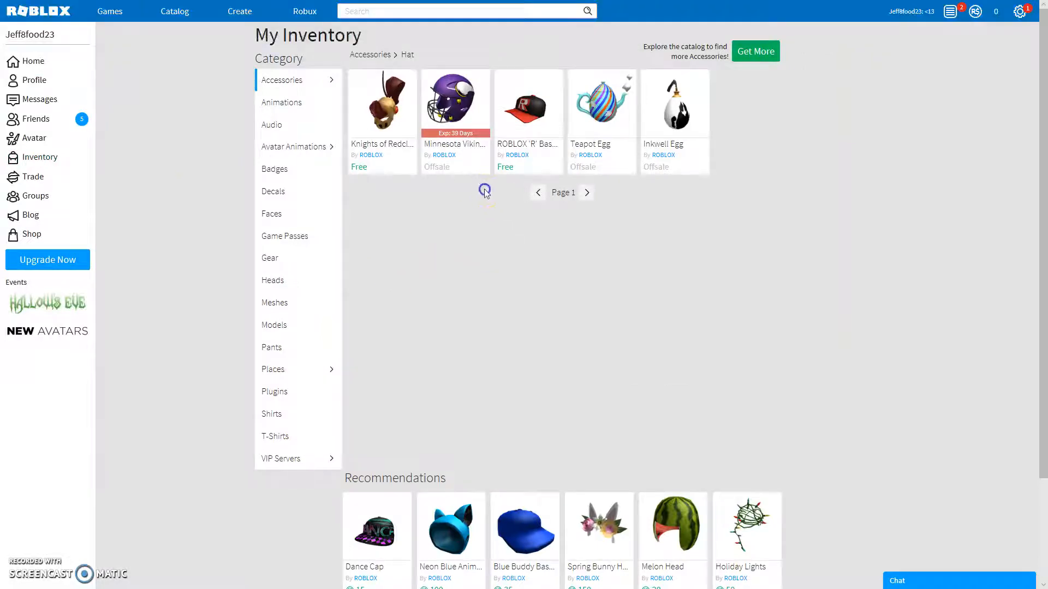
{"action": "mouse_move", "coordinate": [566, 268]}
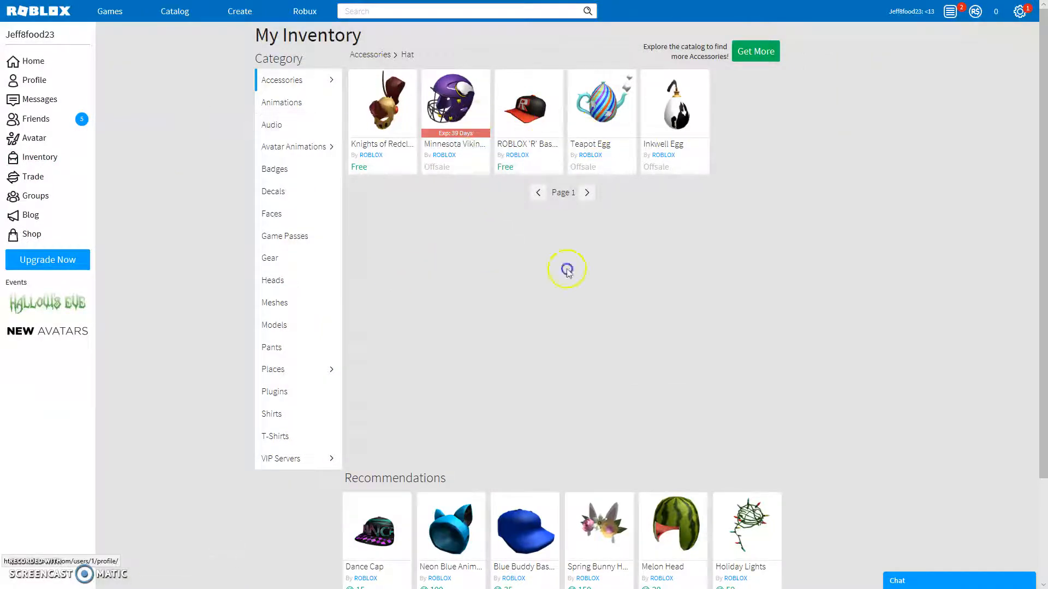
{"action": "mouse_move", "coordinate": [580, 307]}
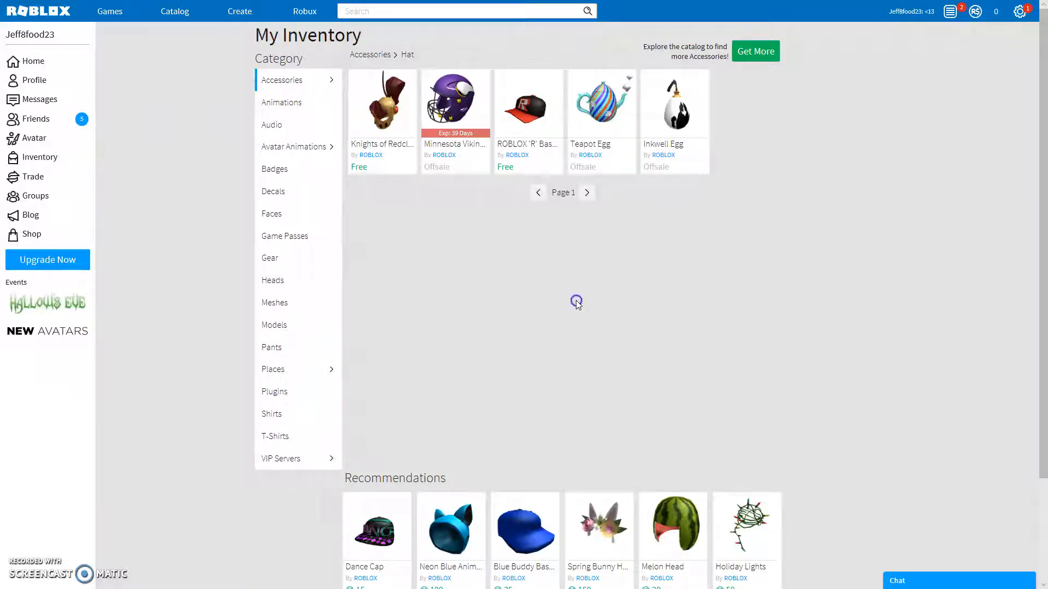
{"action": "mouse_move", "coordinate": [569, 303]}
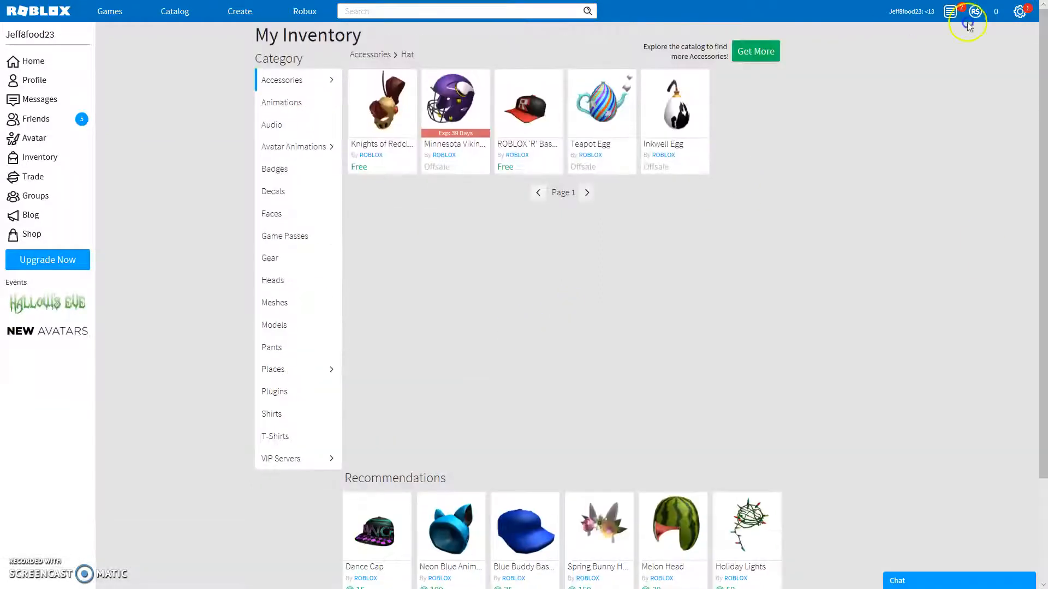
{"action": "left_click", "coordinate": [949, 12]}
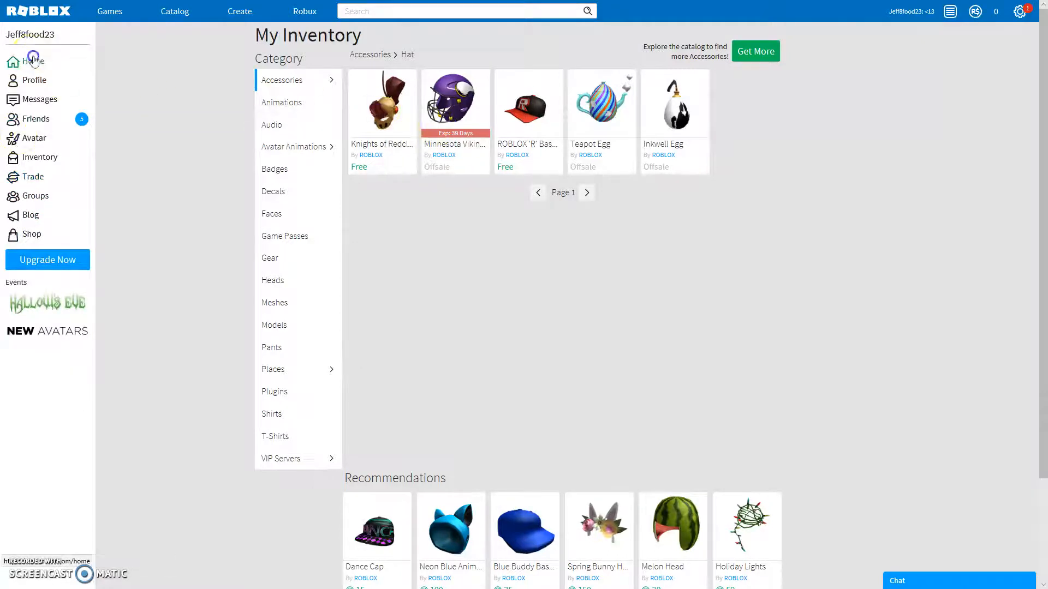
Return Home and scroll through friend activity, My Feed and Blog News.
{"action": "left_click", "coordinate": [34, 60]}
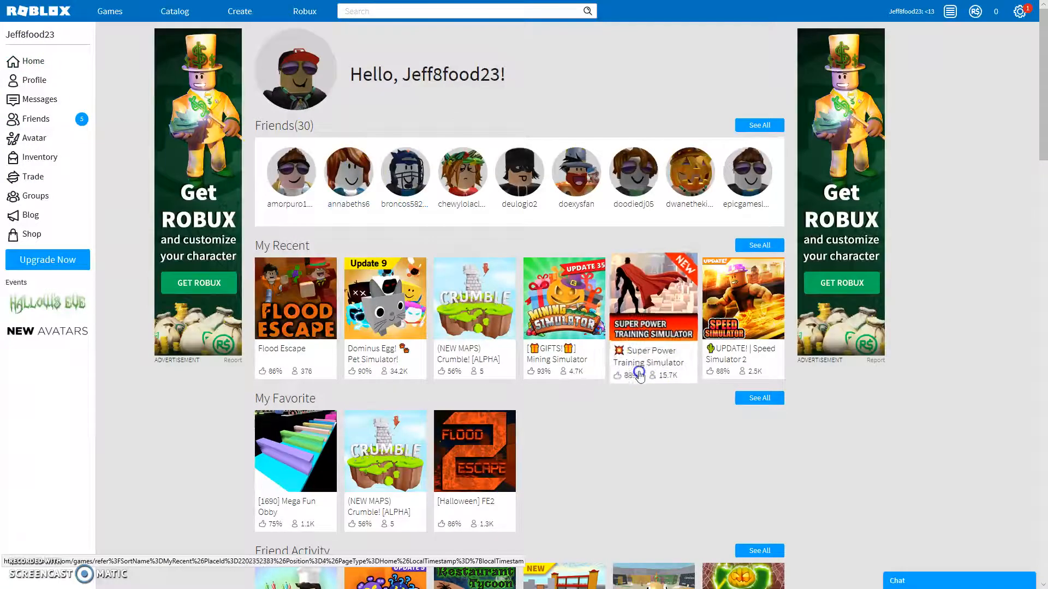
{"action": "scroll", "scroll_direction": "down", "scroll_amount": 3}
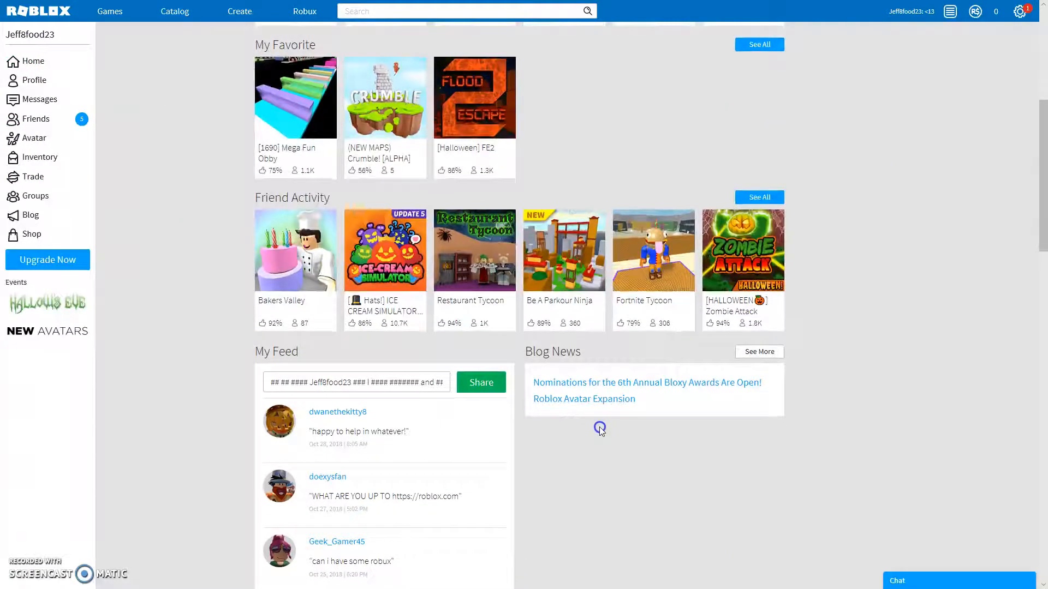
{"action": "mouse_move", "coordinate": [264, 205]}
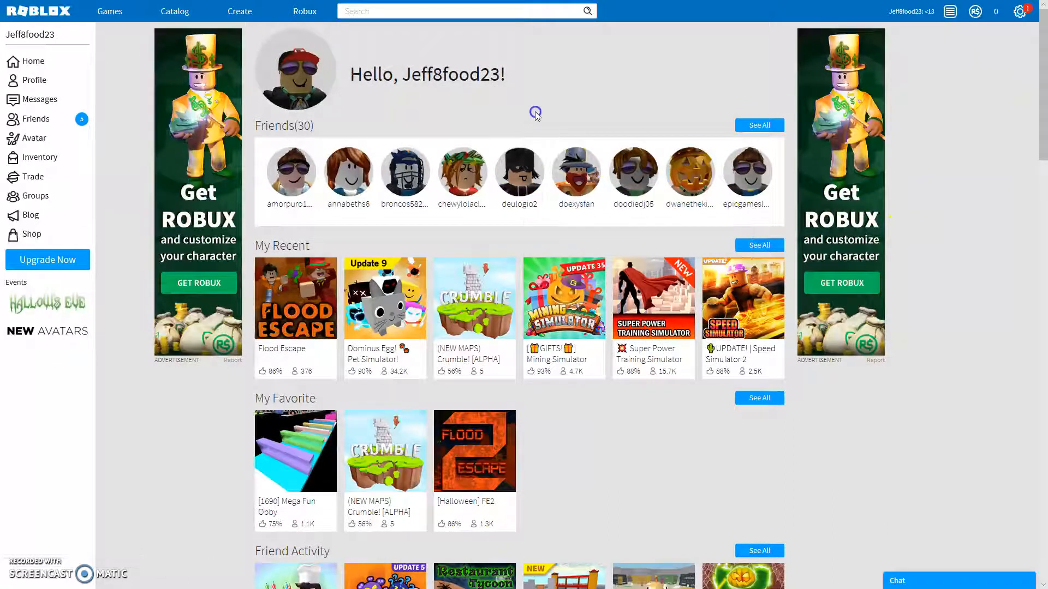
{"action": "left_click", "coordinate": [404, 173]}
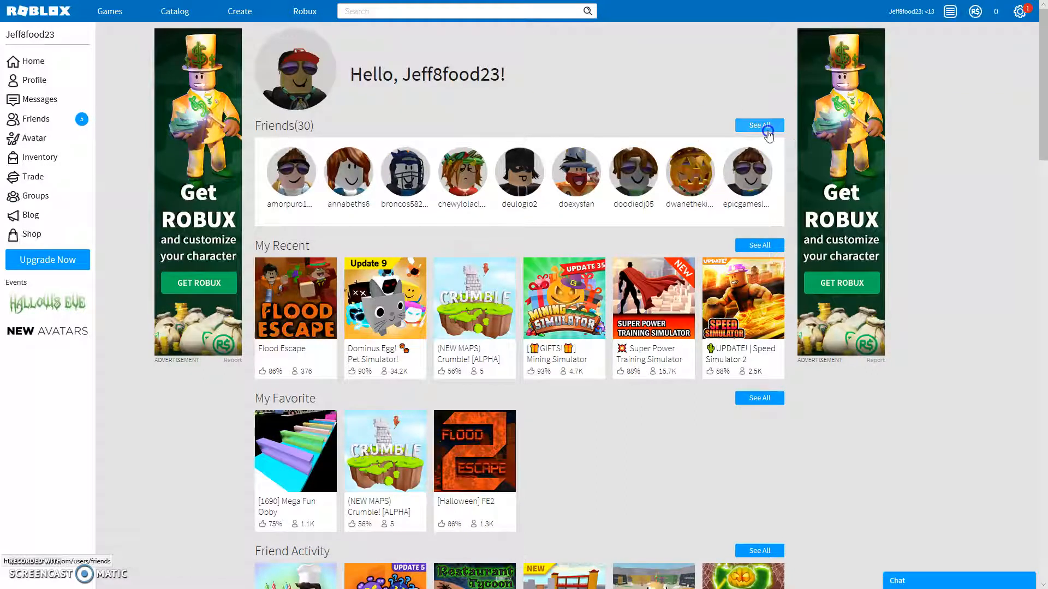
View all 30 friends via See All, paging to page 2 and back to page 1.
{"action": "left_click", "coordinate": [759, 124]}
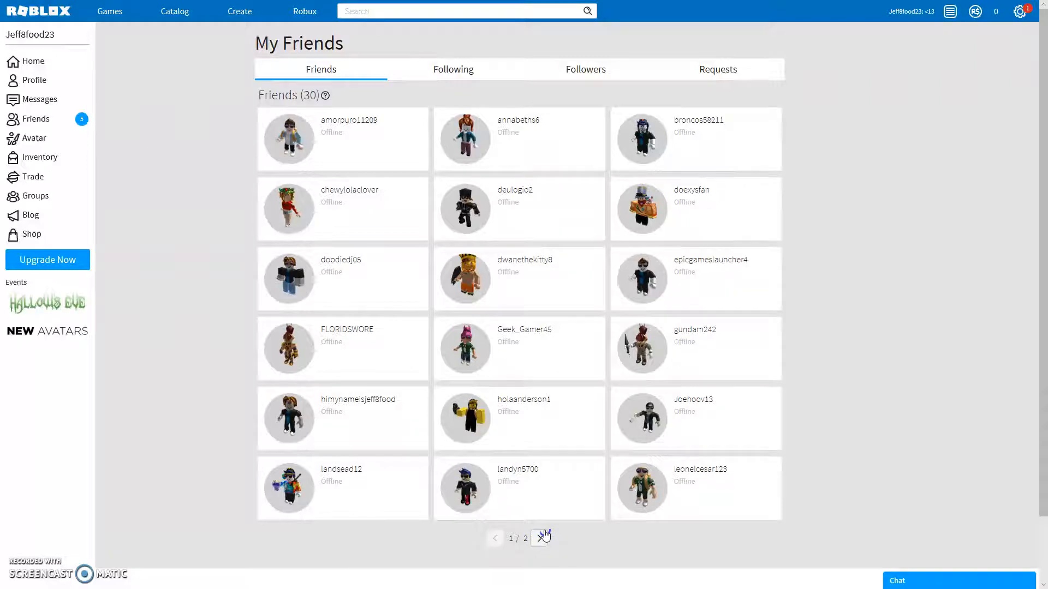
{"action": "left_click", "coordinate": [542, 538]}
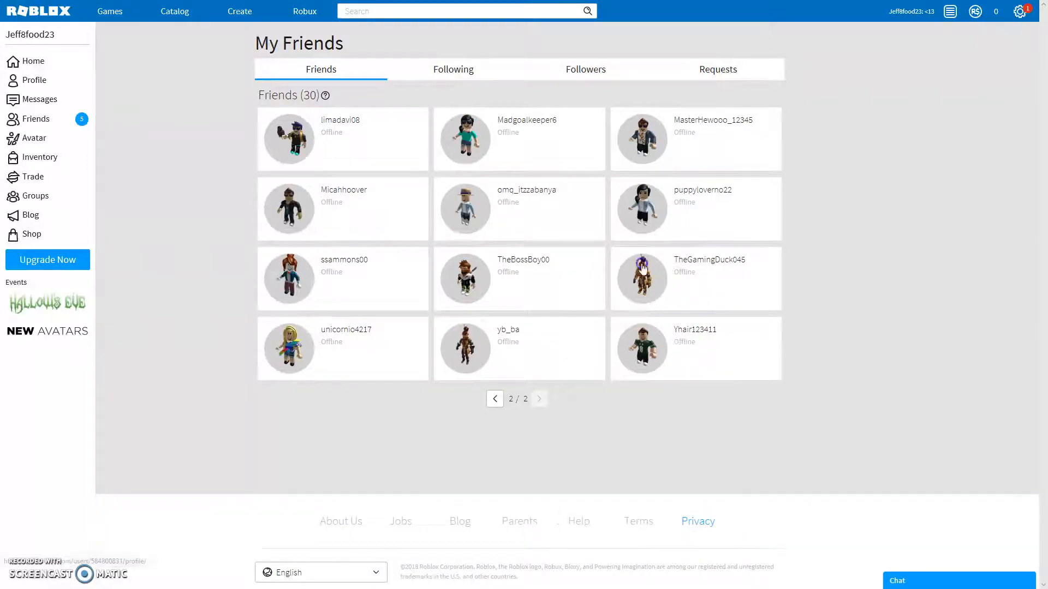
{"action": "mouse_move", "coordinate": [688, 286]}
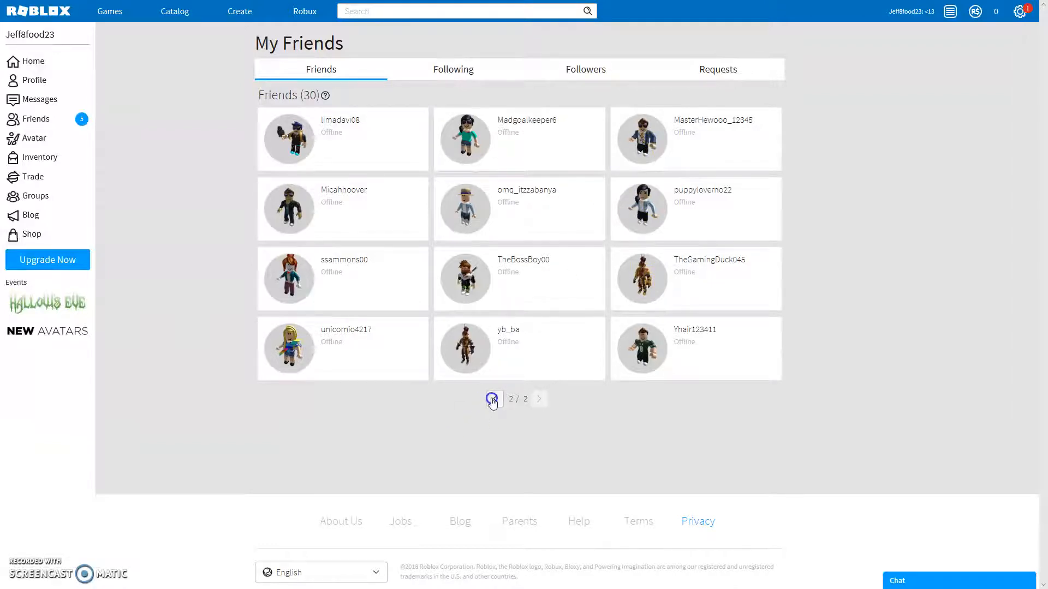
{"action": "left_click", "coordinate": [493, 399]}
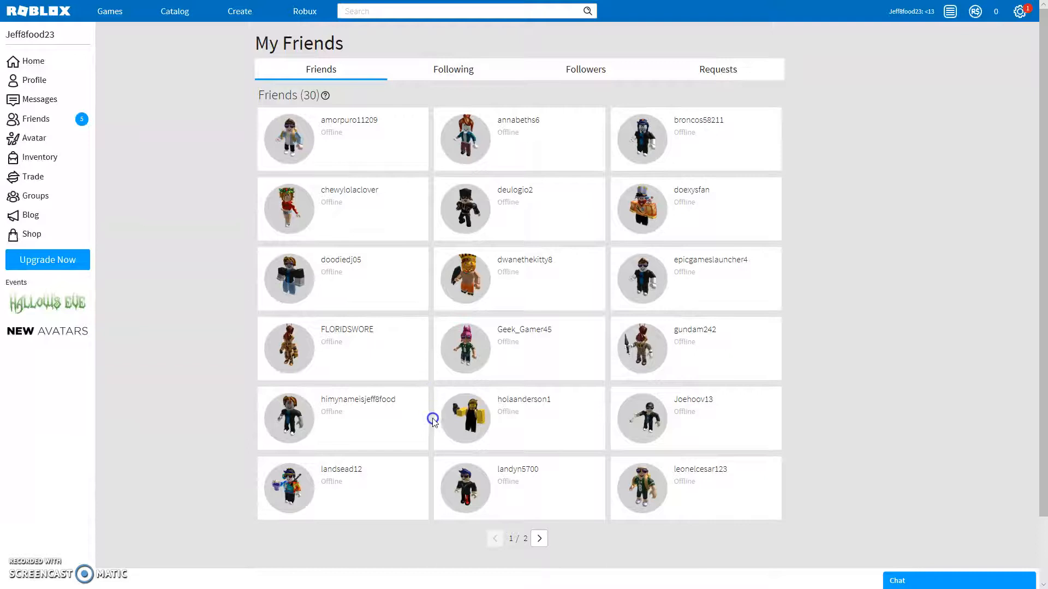
{"action": "mouse_move", "coordinate": [553, 291]}
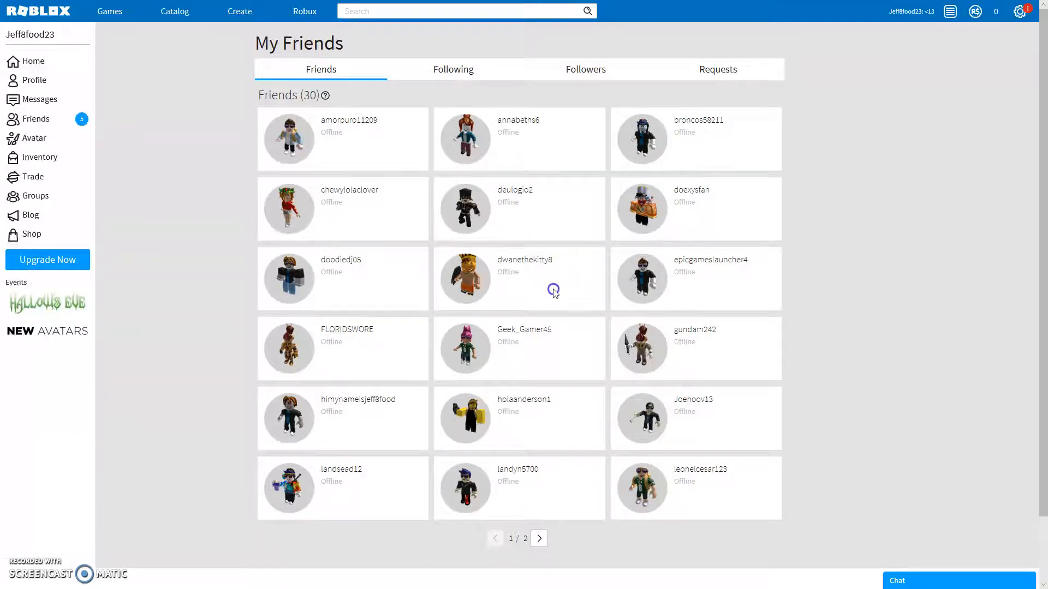
{"action": "mouse_move", "coordinate": [495, 543]}
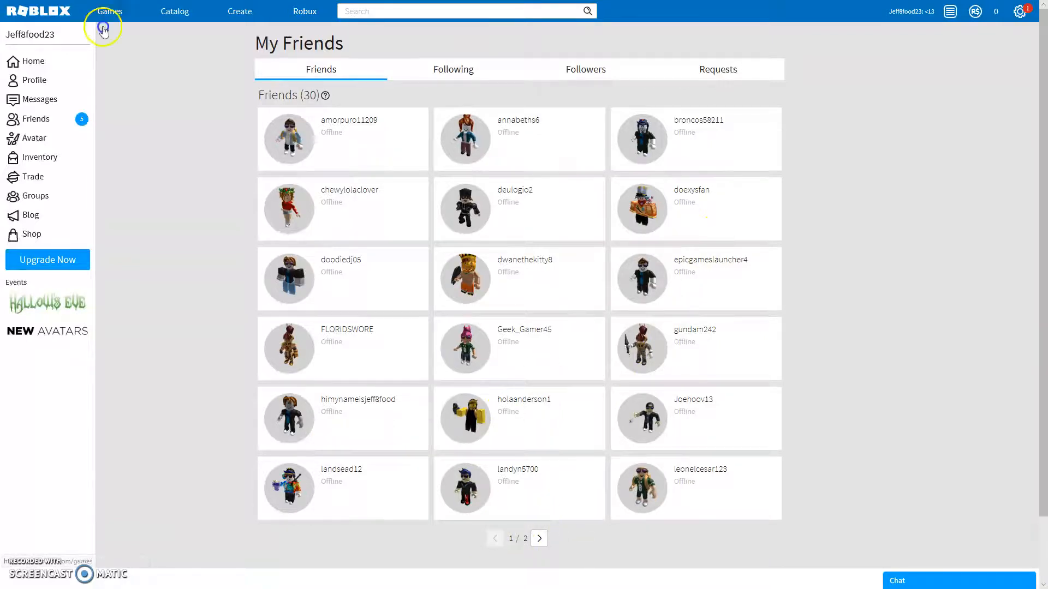
Check the Following list, then show the 12 Followers.
{"action": "left_click", "coordinate": [585, 70]}
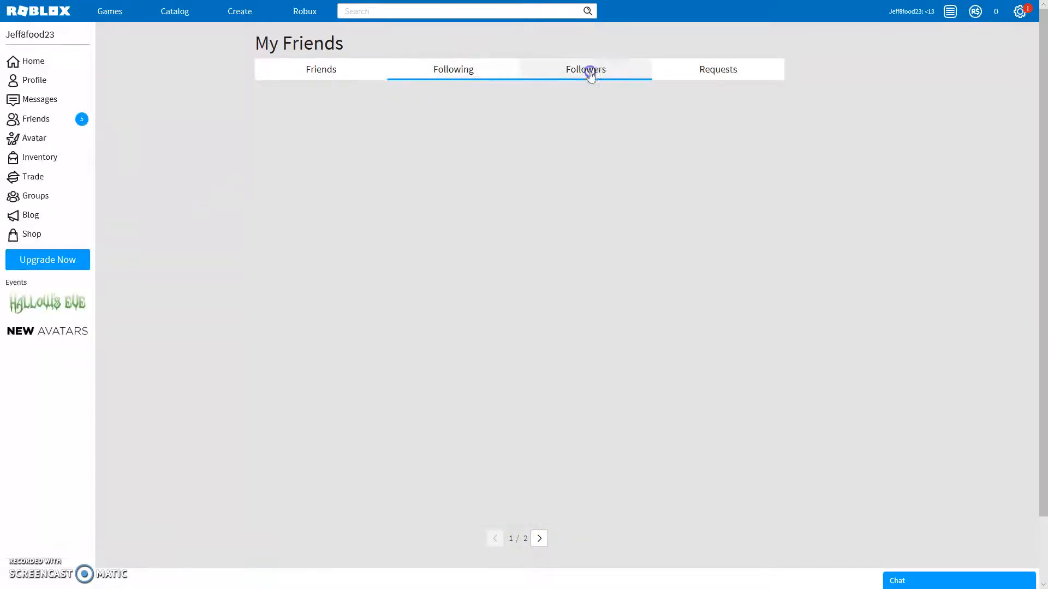
{"action": "left_click", "coordinate": [585, 70]}
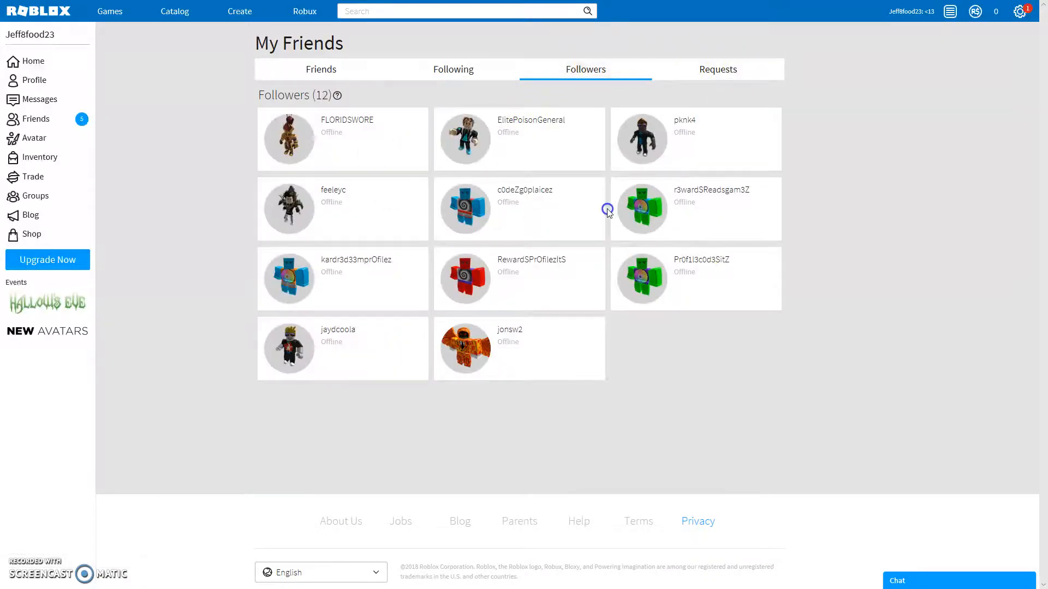
{"action": "mouse_move", "coordinate": [554, 336]}
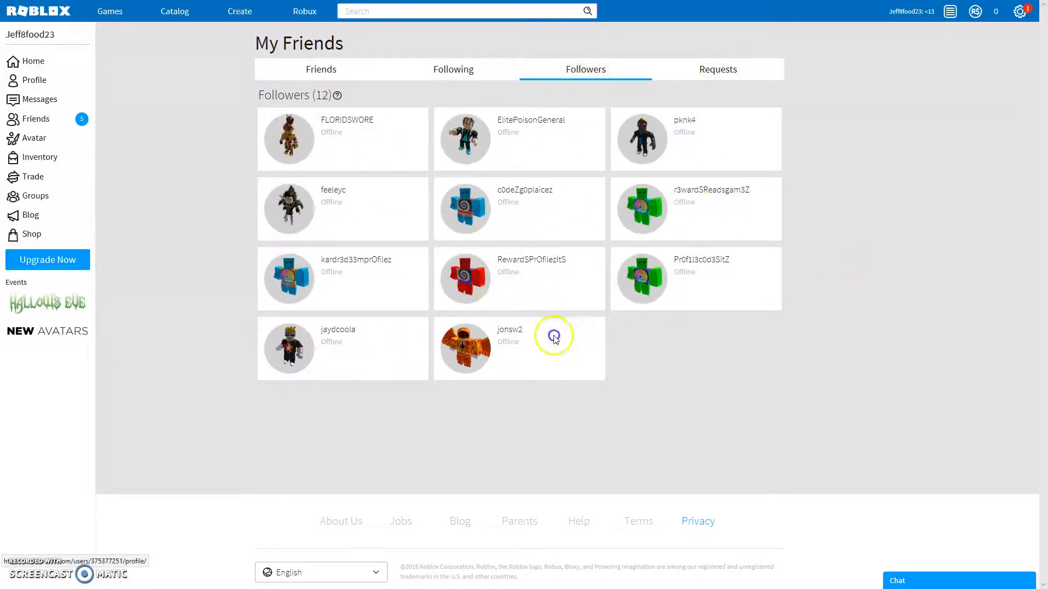